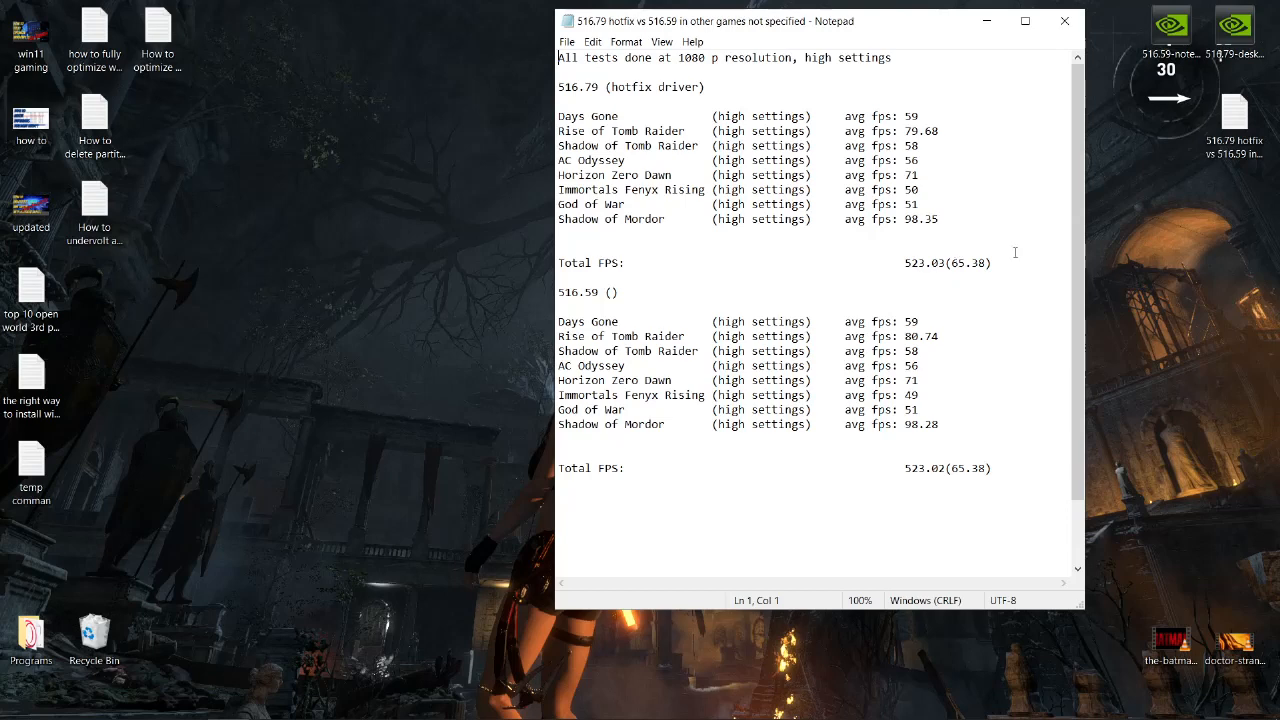
{"action": "mouse_move", "coordinate": [1016, 212]}
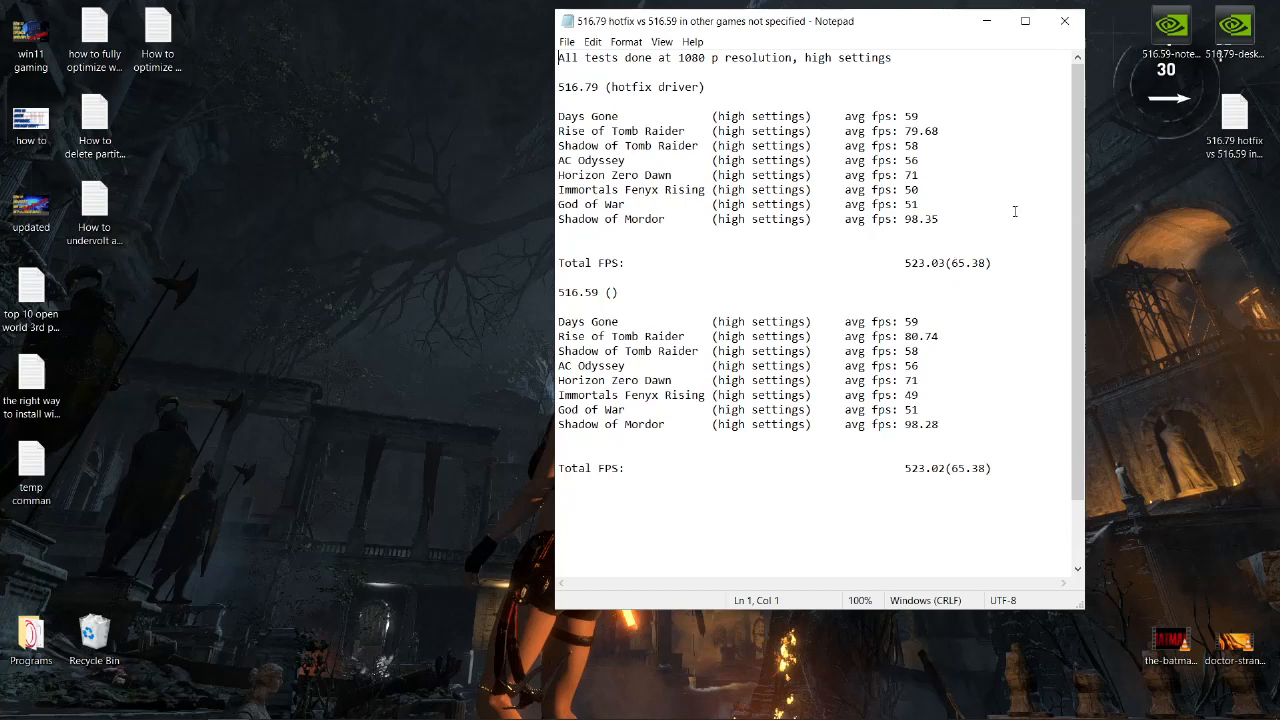
{"action": "mouse_move", "coordinate": [1010, 160]}
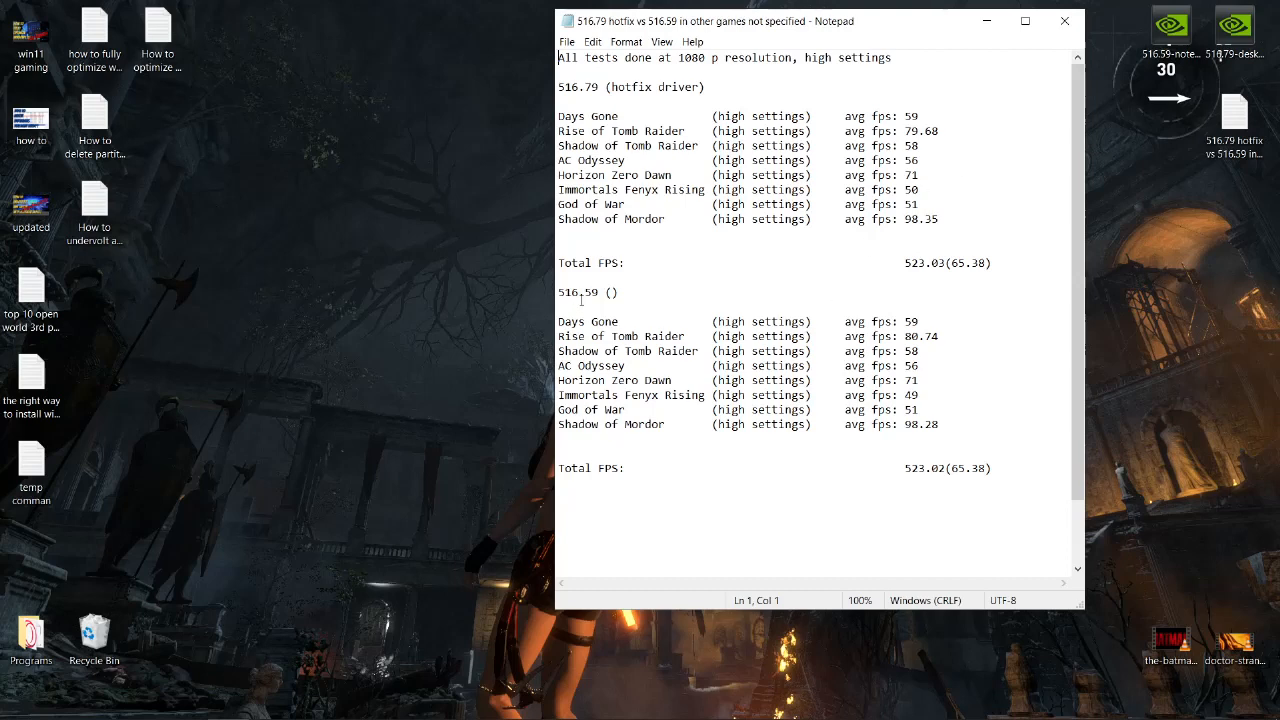
{"action": "mouse_move", "coordinate": [768, 440]}
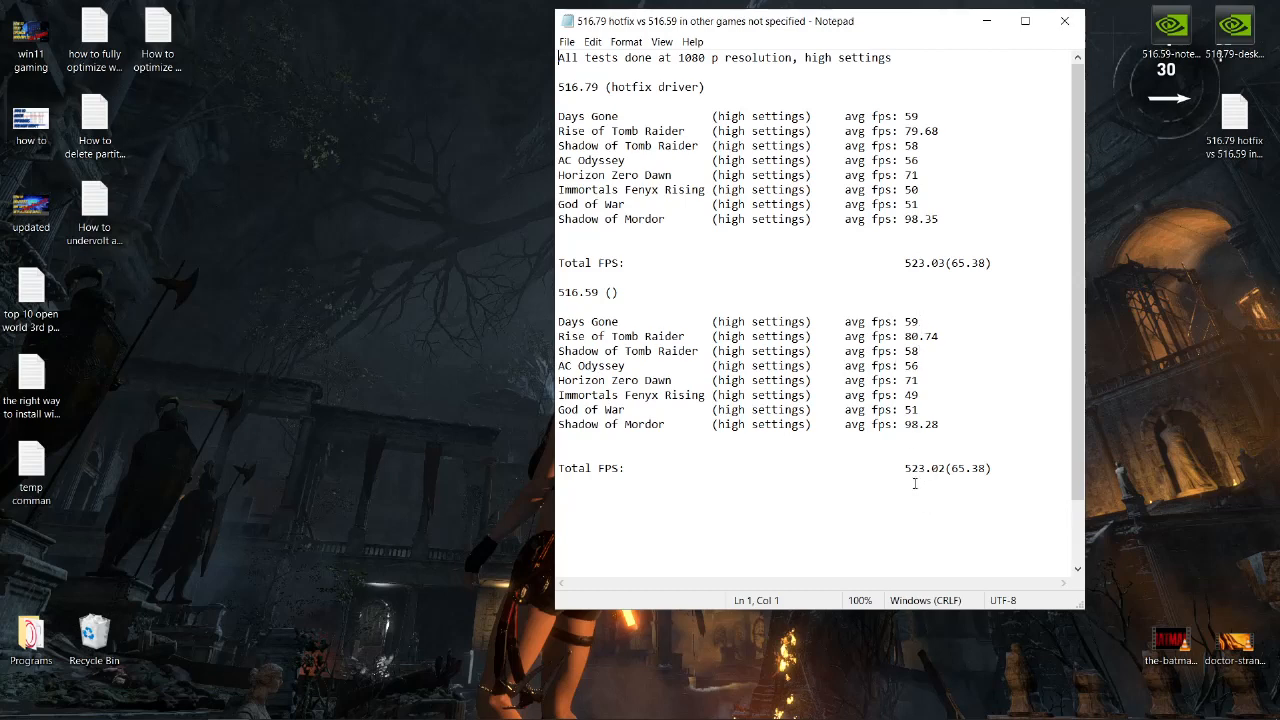
{"action": "mouse_move", "coordinate": [922, 476]}
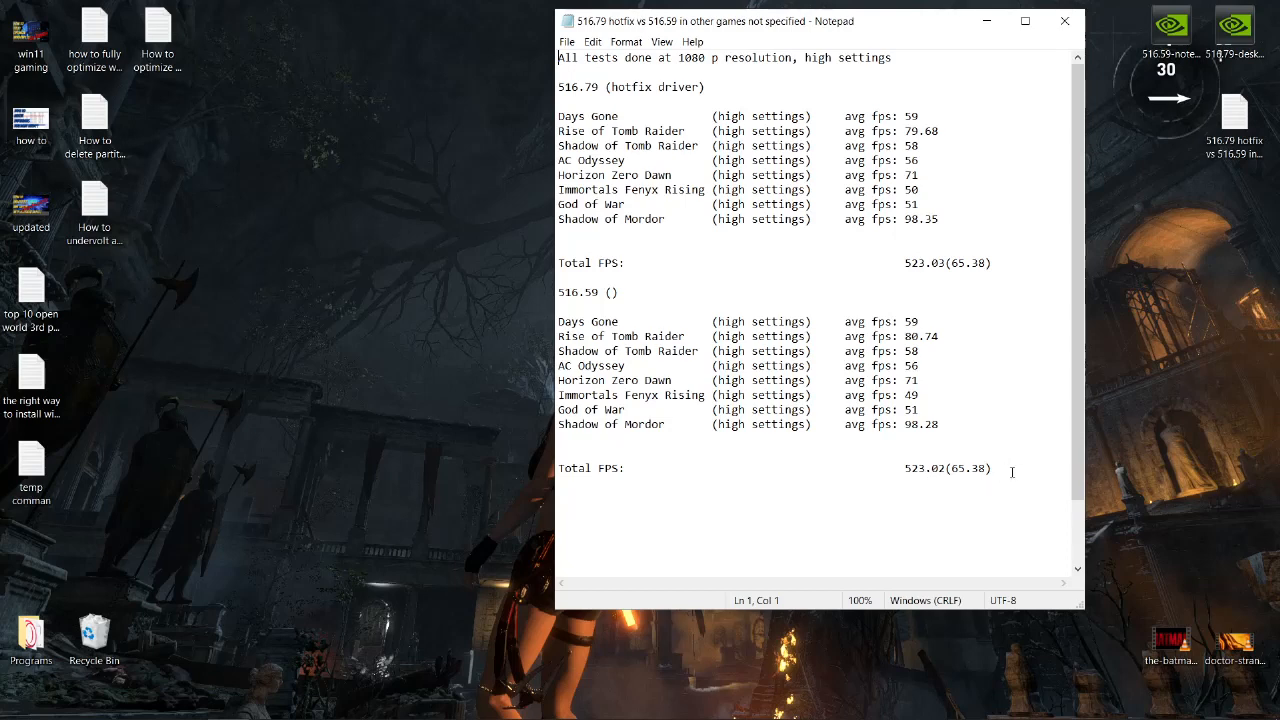
{"action": "mouse_move", "coordinate": [1012, 452]}
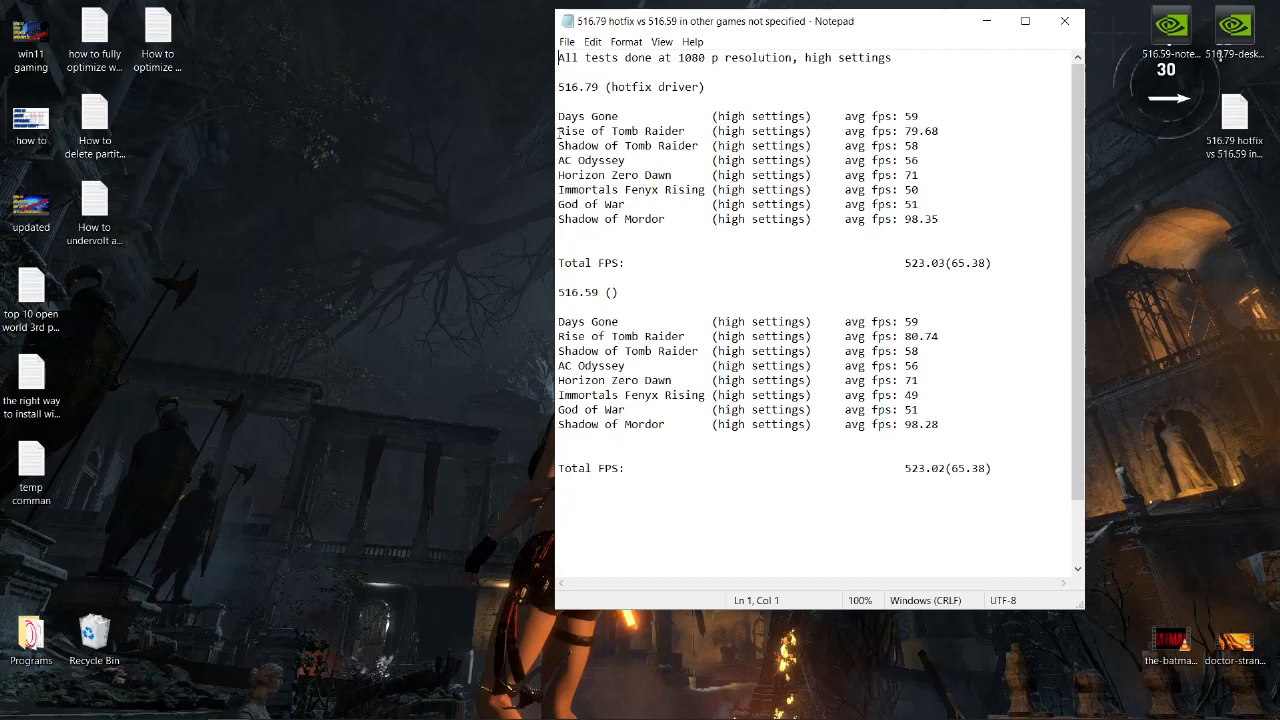
{"action": "mouse_move", "coordinate": [628, 130]}
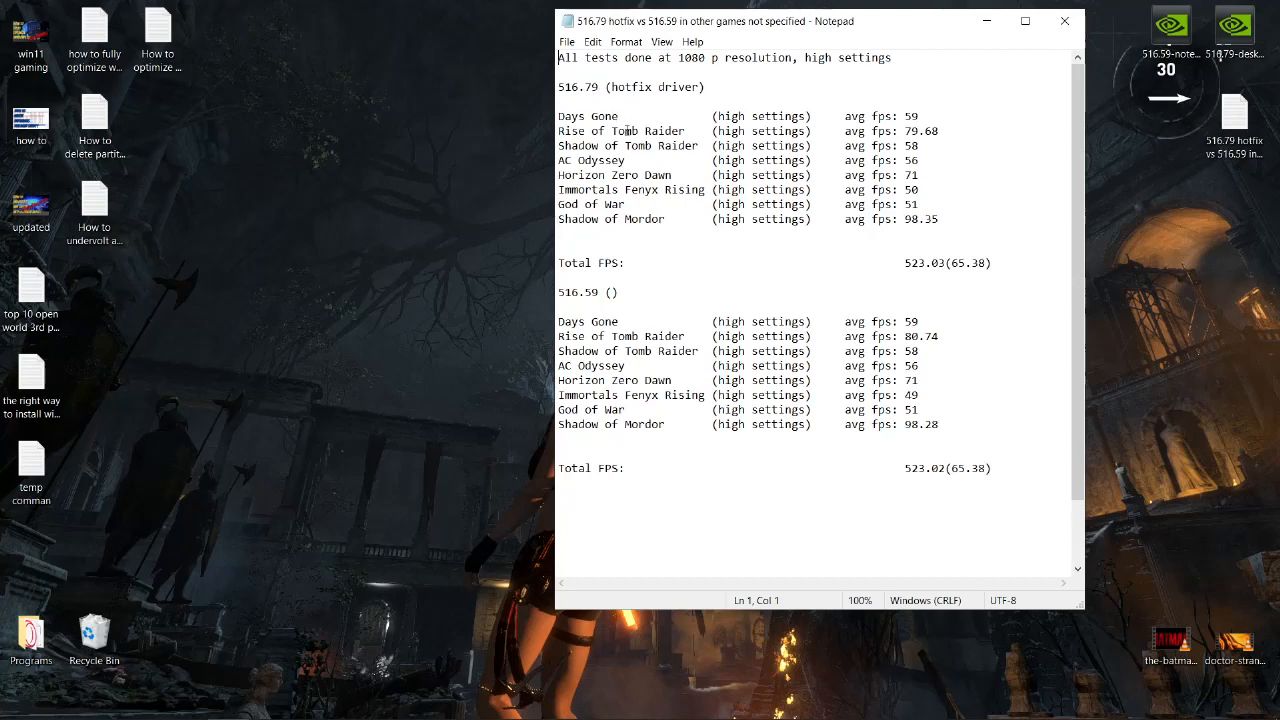
{"action": "mouse_move", "coordinate": [296, 654]}
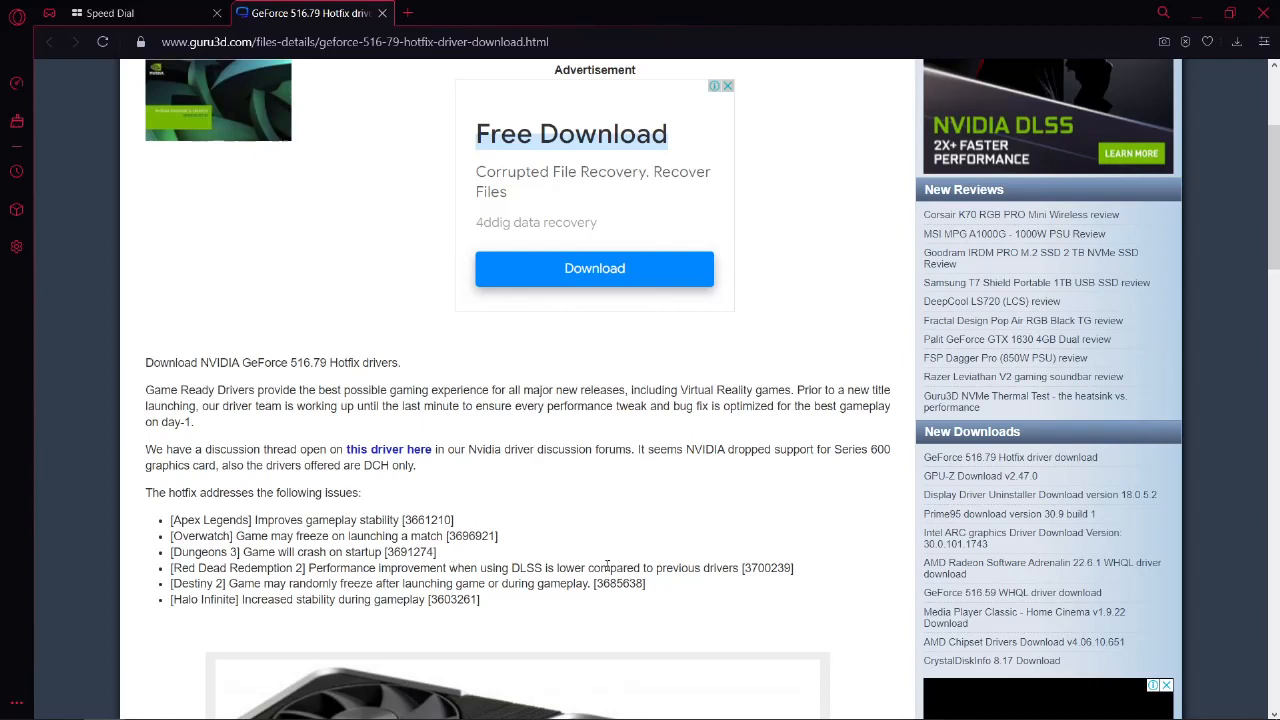
{"action": "mouse_move", "coordinate": [378, 580]}
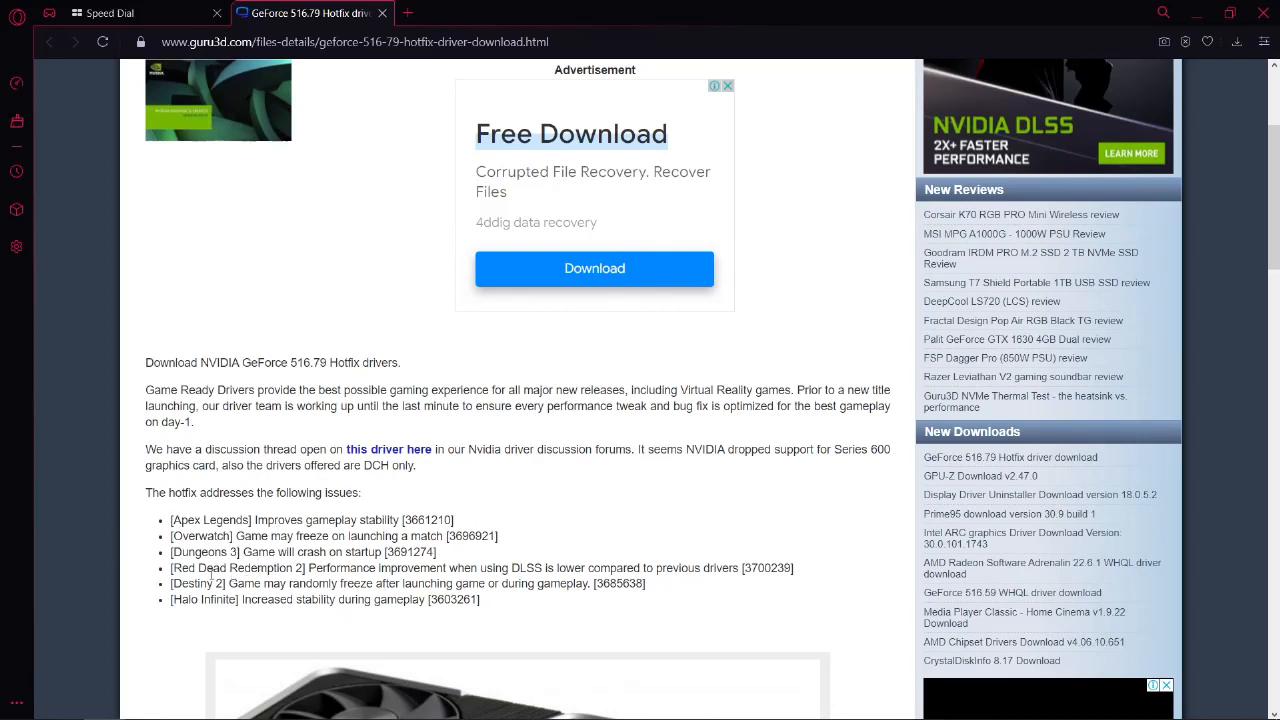
{"action": "mouse_move", "coordinate": [340, 384]}
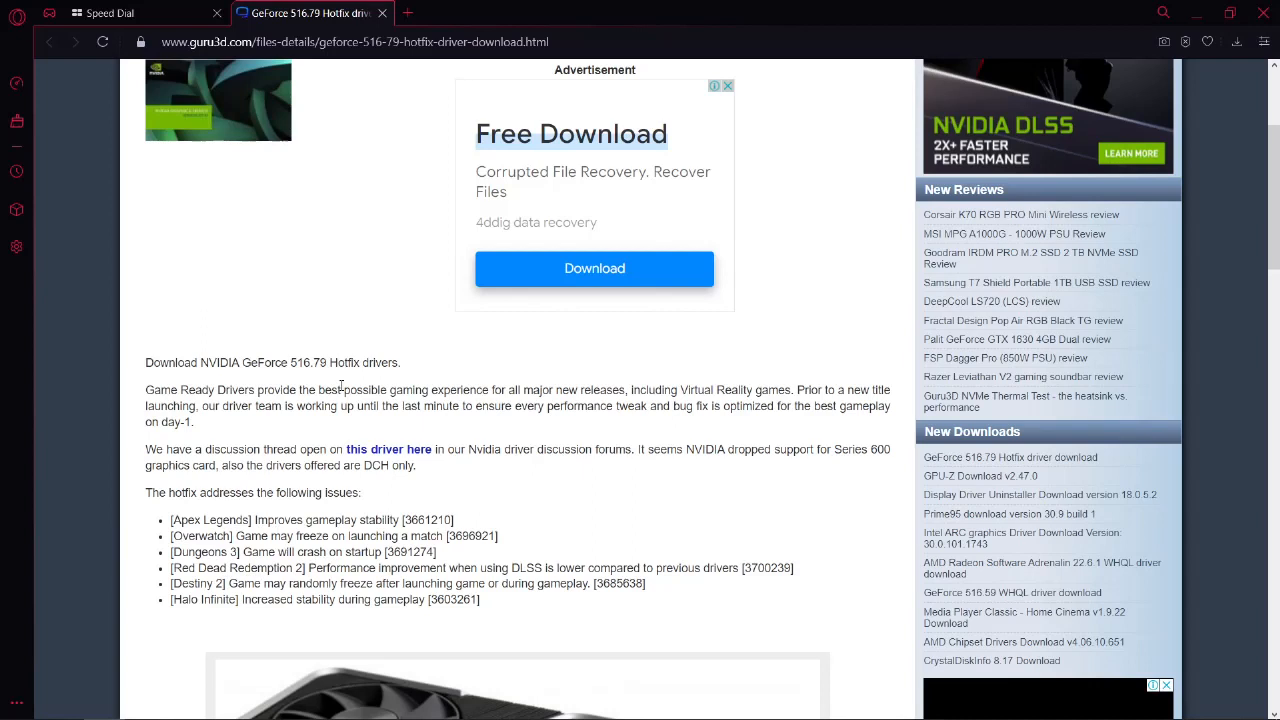
{"action": "mouse_move", "coordinate": [324, 382]}
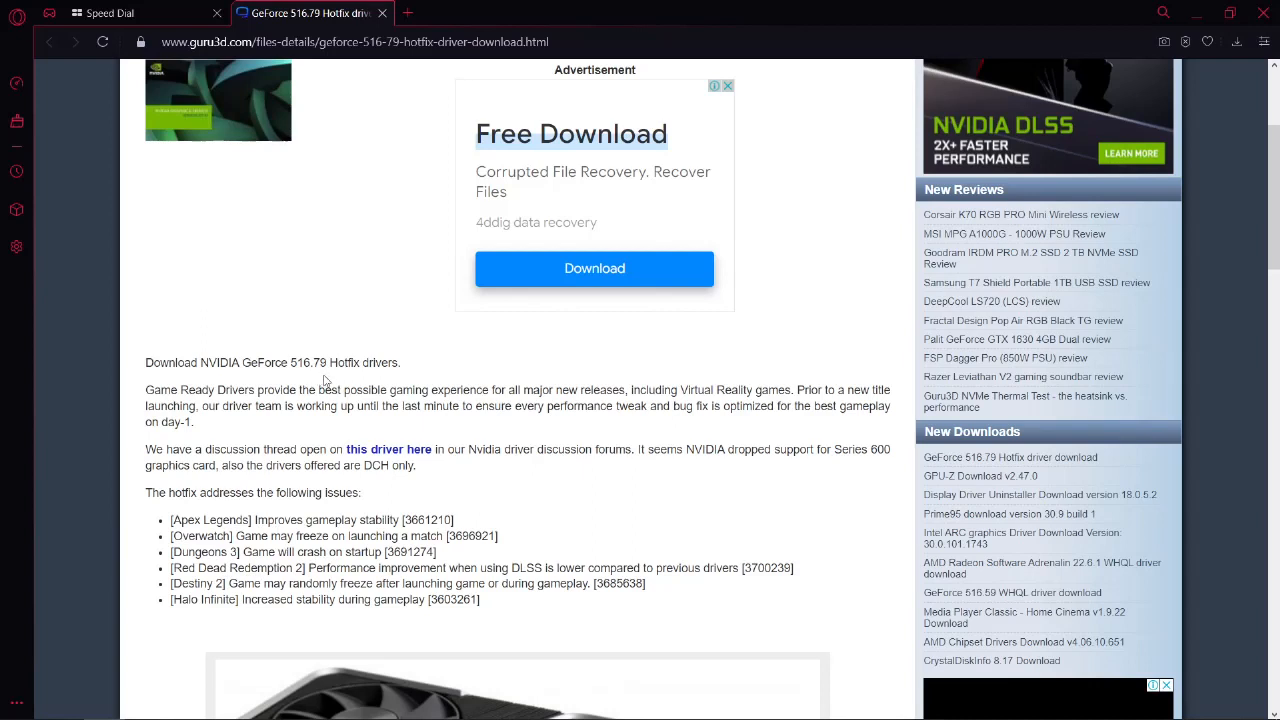
{"action": "mouse_move", "coordinate": [238, 612]}
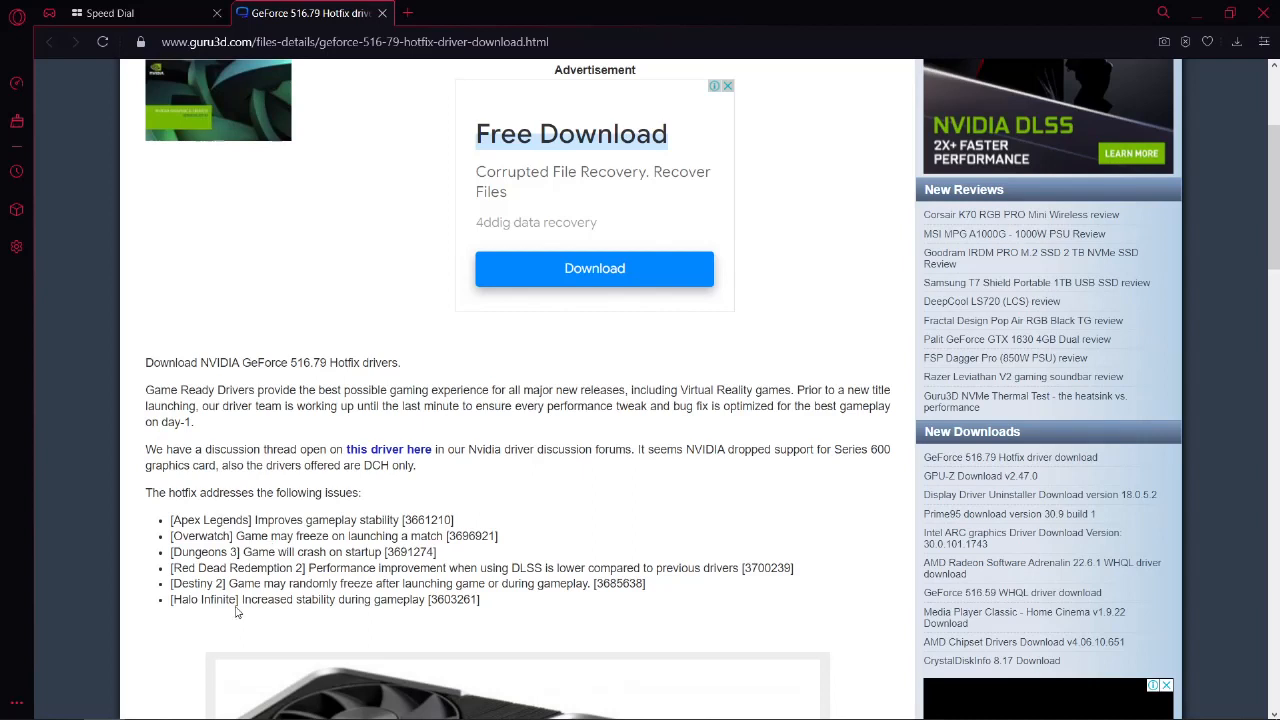
{"action": "mouse_move", "coordinate": [252, 578]}
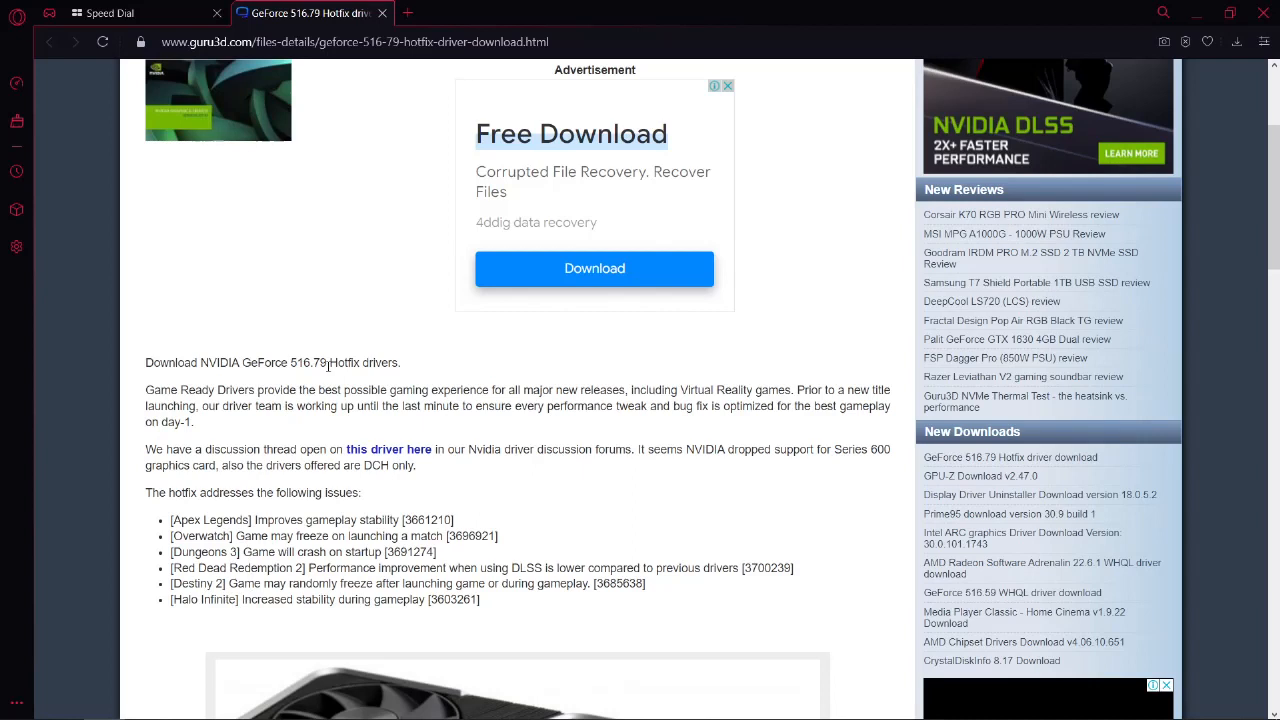
{"action": "mouse_move", "coordinate": [544, 520]}
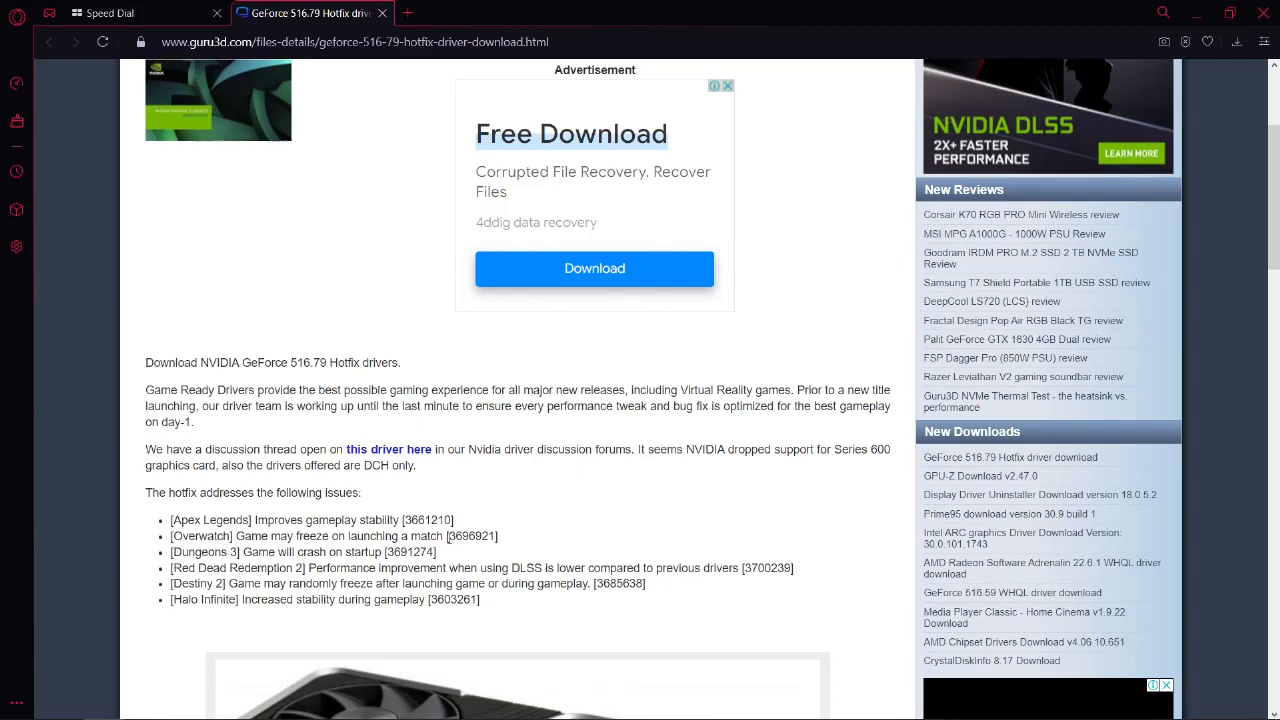
{"action": "mouse_move", "coordinate": [444, 6]}
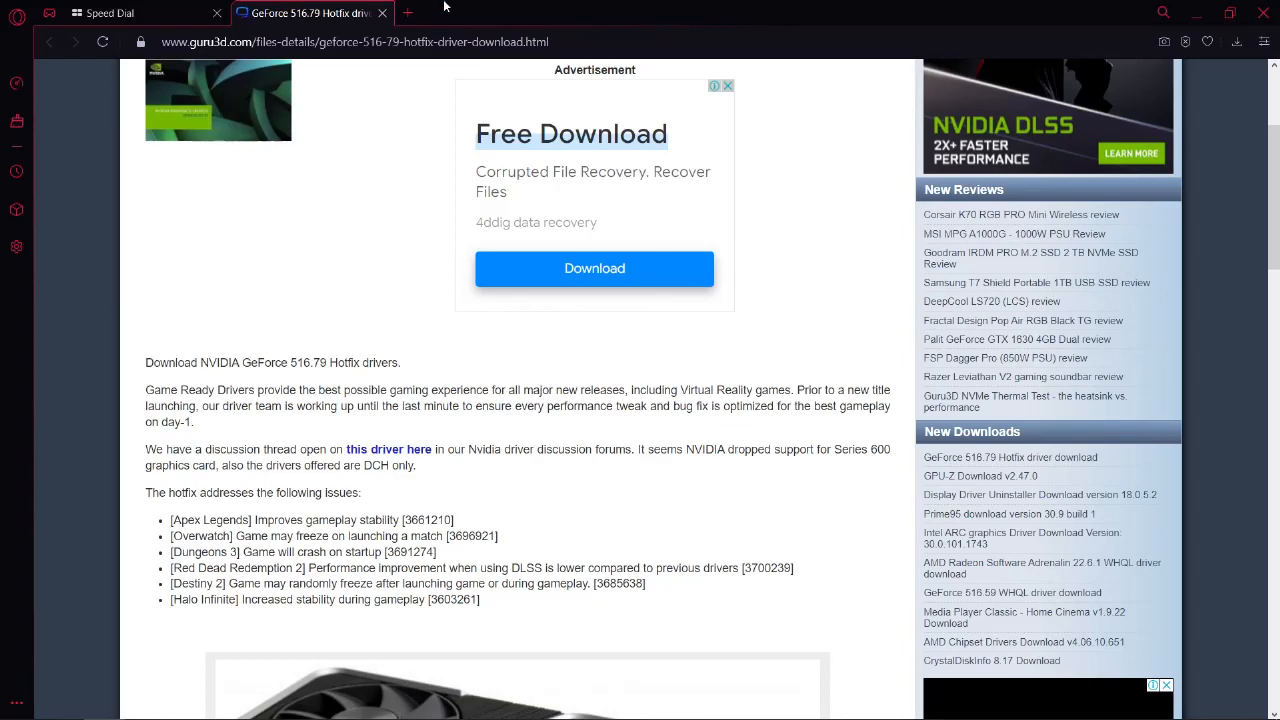
{"action": "left_click", "coordinate": [408, 12]}
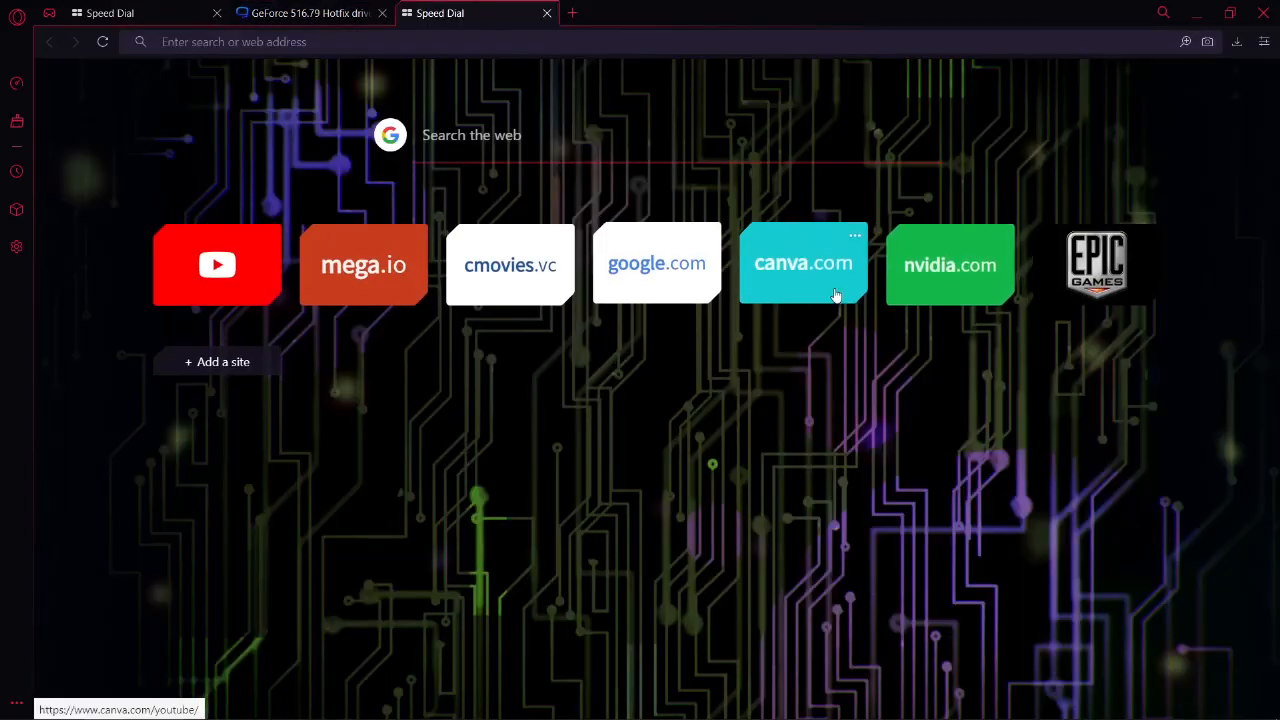
{"action": "left_click", "coordinate": [948, 264]}
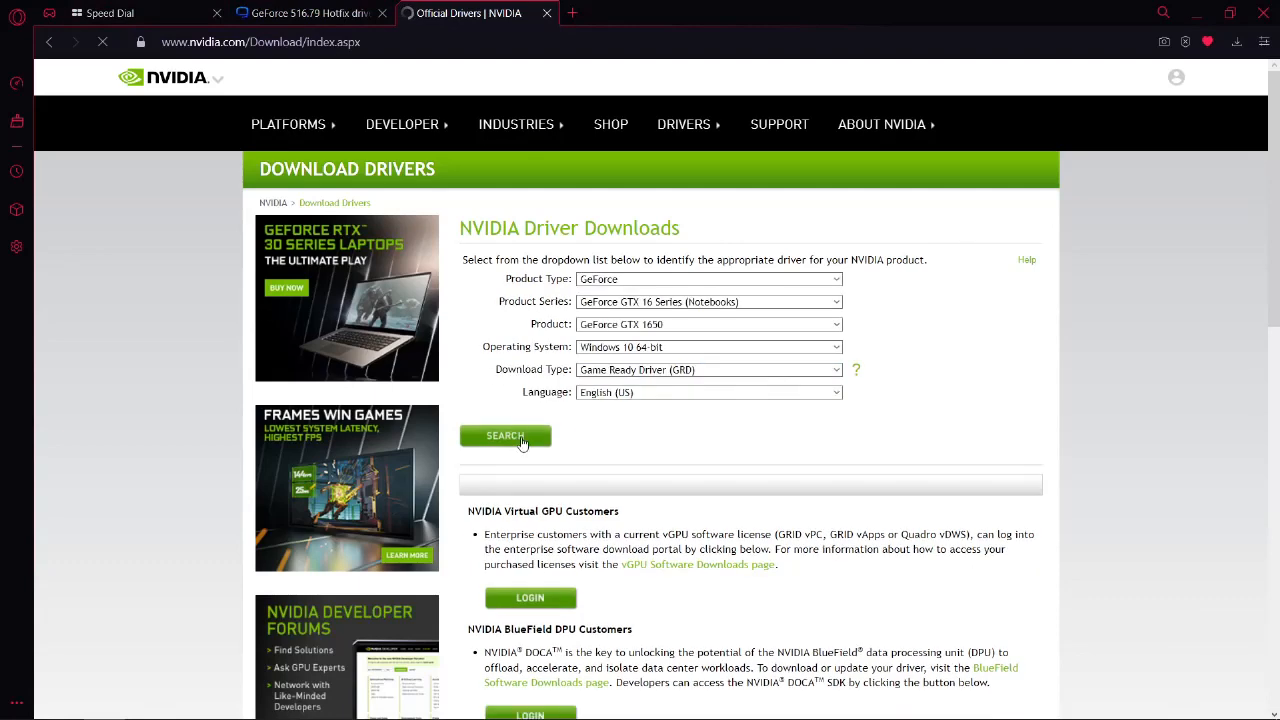
{"action": "left_click", "coordinate": [504, 436]}
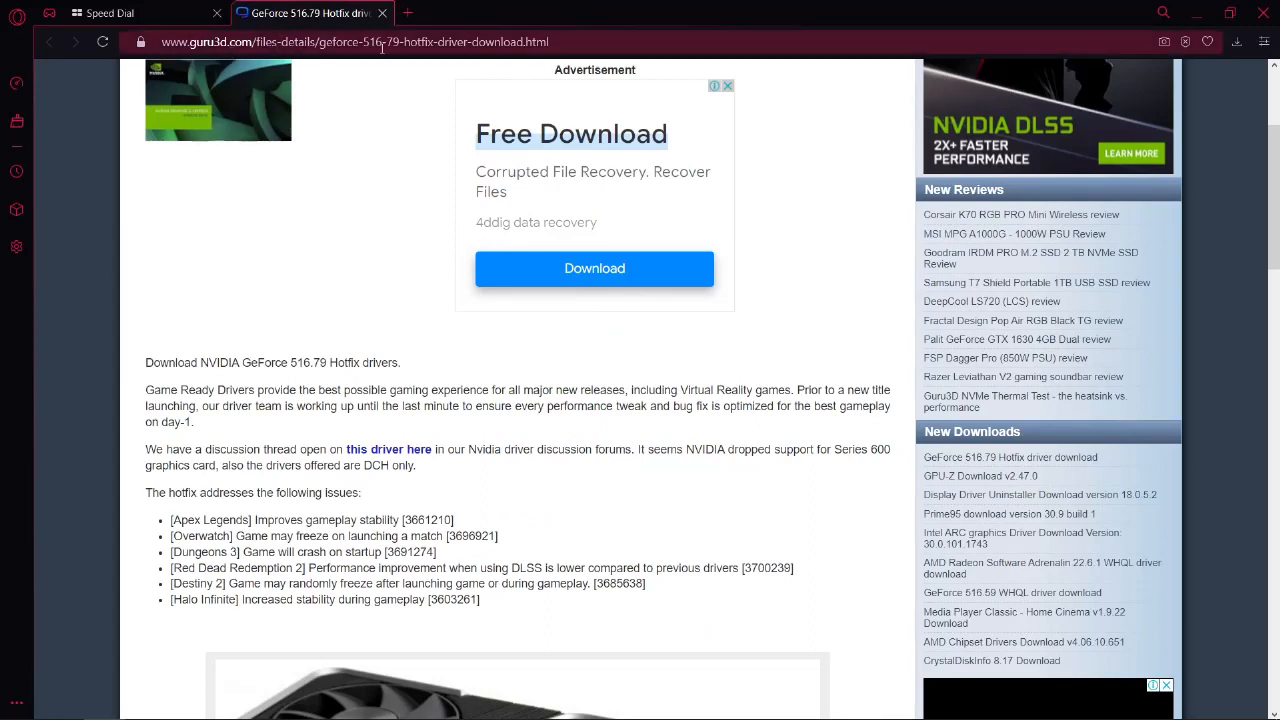
{"action": "mouse_move", "coordinate": [352, 136]}
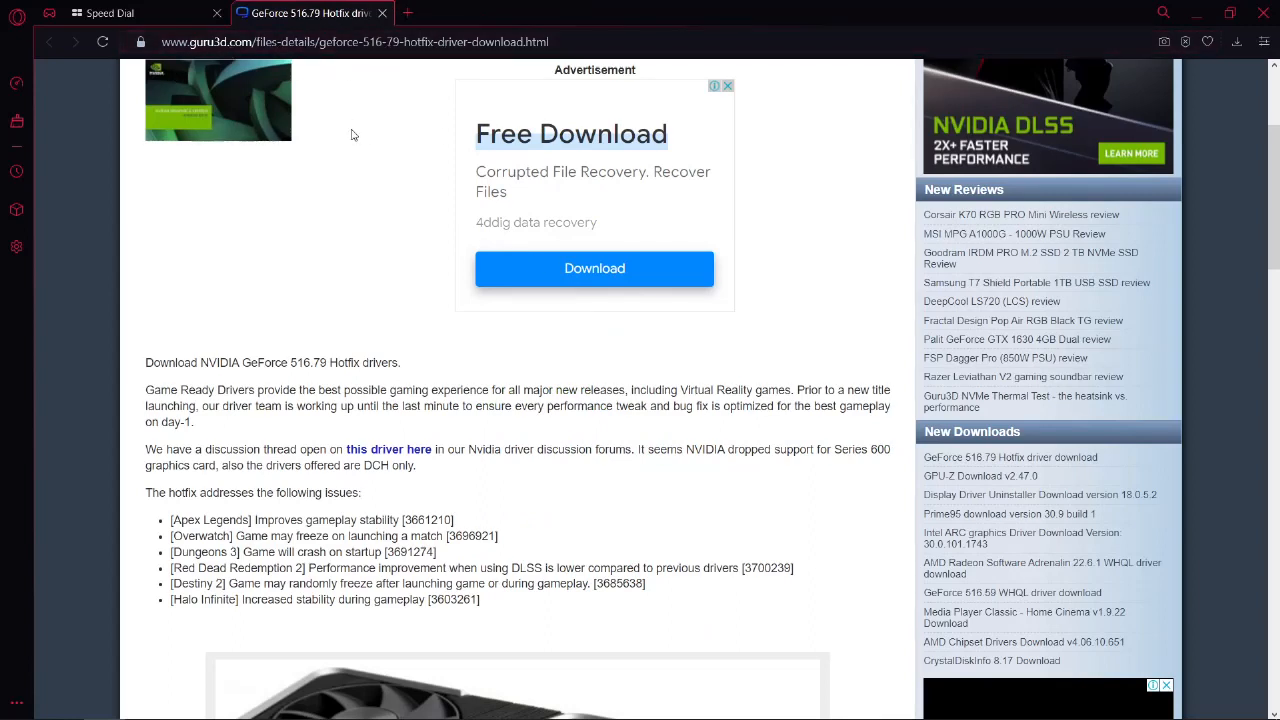
{"action": "mouse_move", "coordinate": [384, 146]}
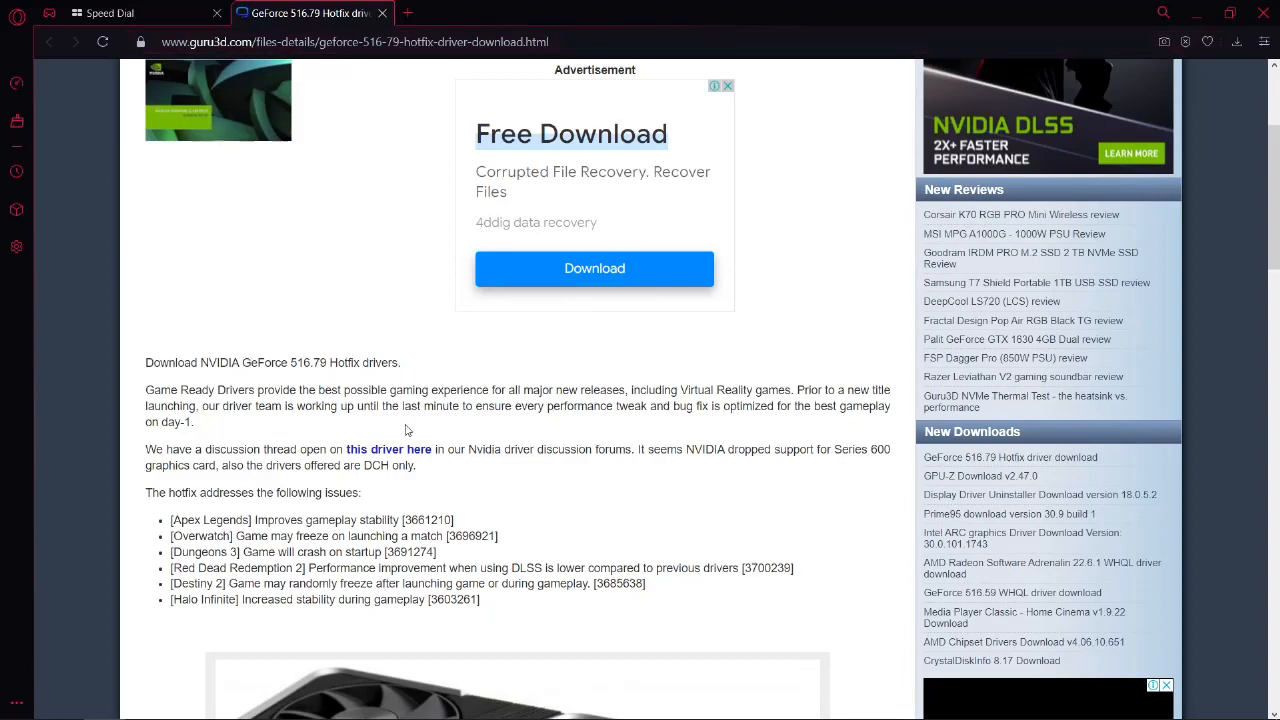
- Scroll the Guru3D page to Download Locations, then minimize the windows to reveal the desktop
{"action": "scroll", "scroll_direction": "down", "scroll_amount": 3}
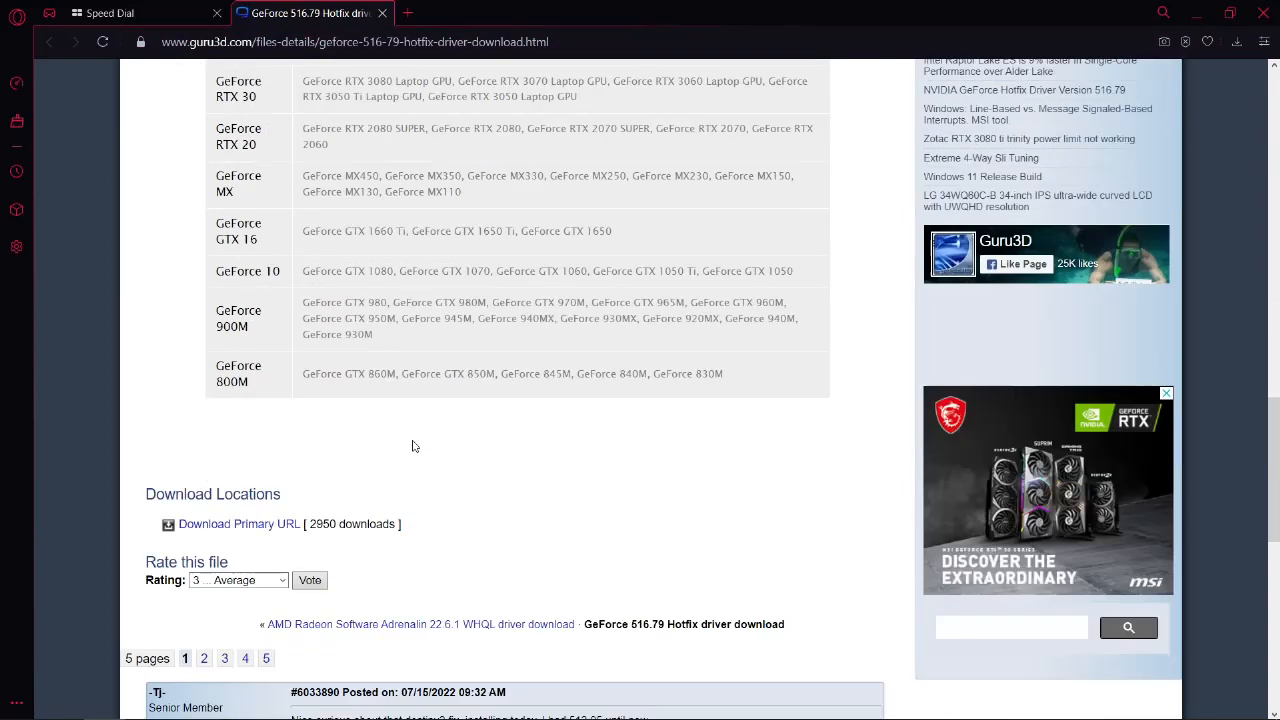
{"action": "mouse_move", "coordinate": [232, 500]}
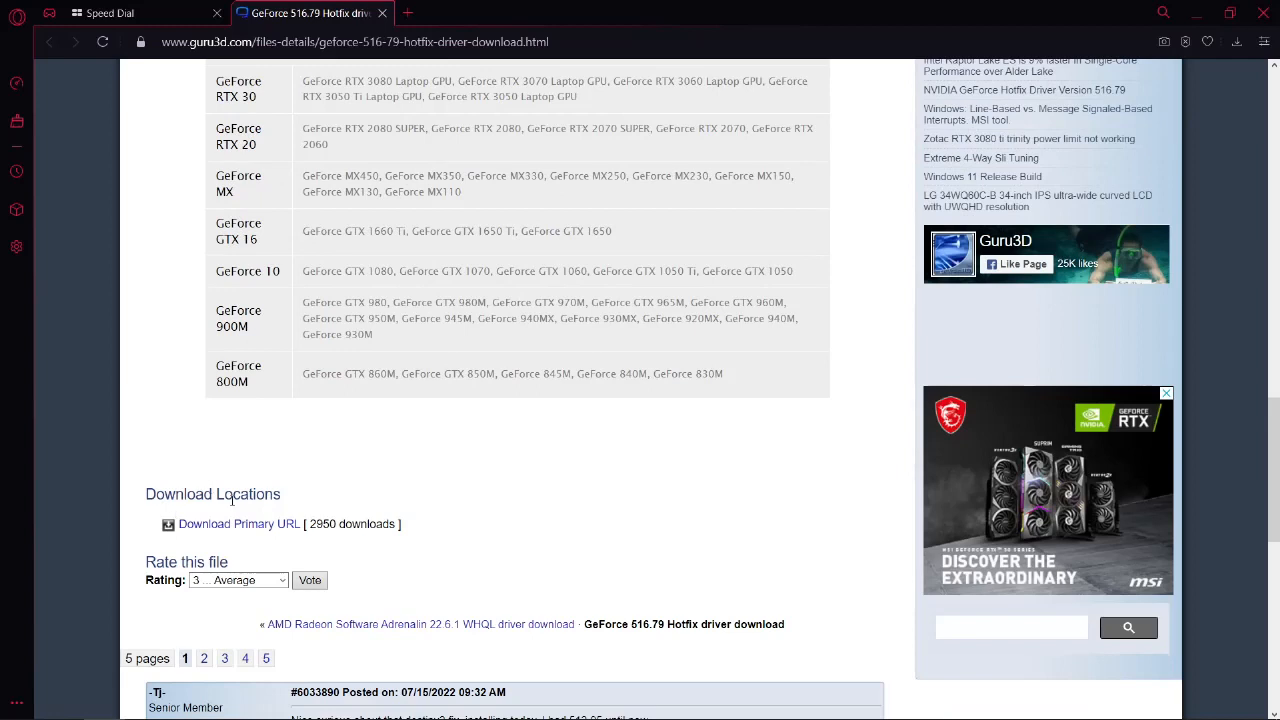
{"action": "mouse_move", "coordinate": [206, 536]}
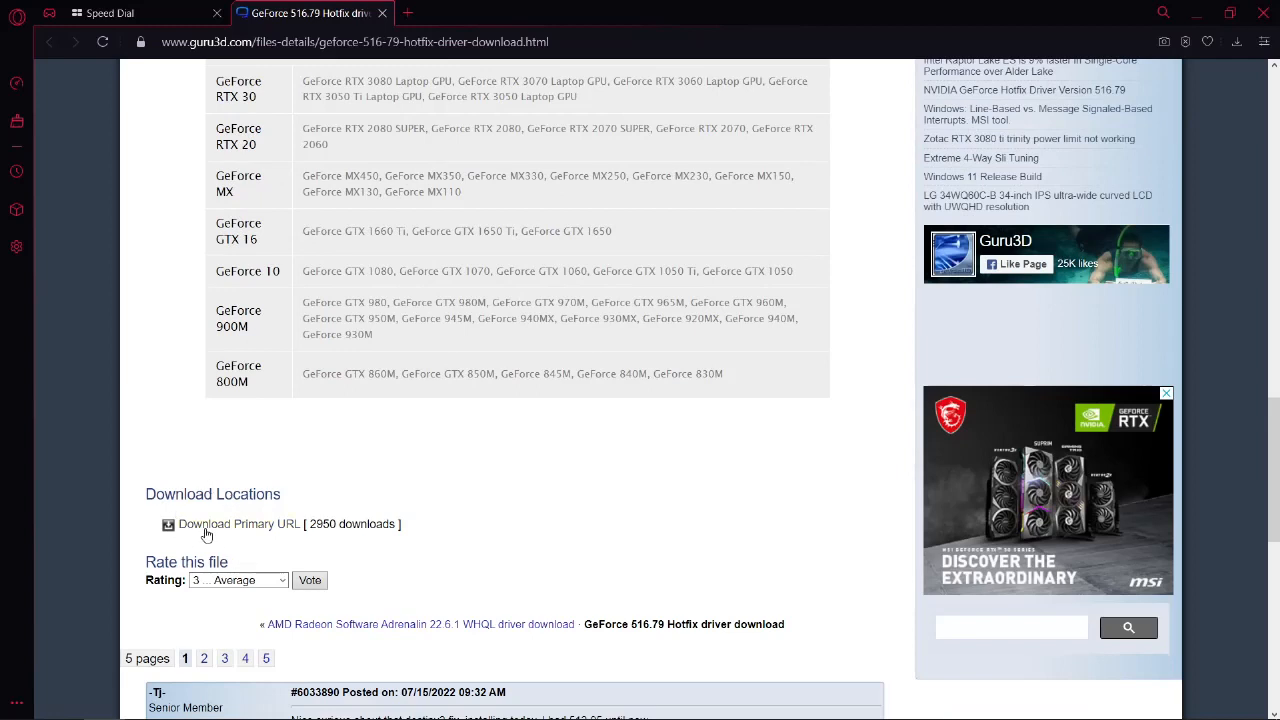
{"action": "mouse_move", "coordinate": [302, 532]}
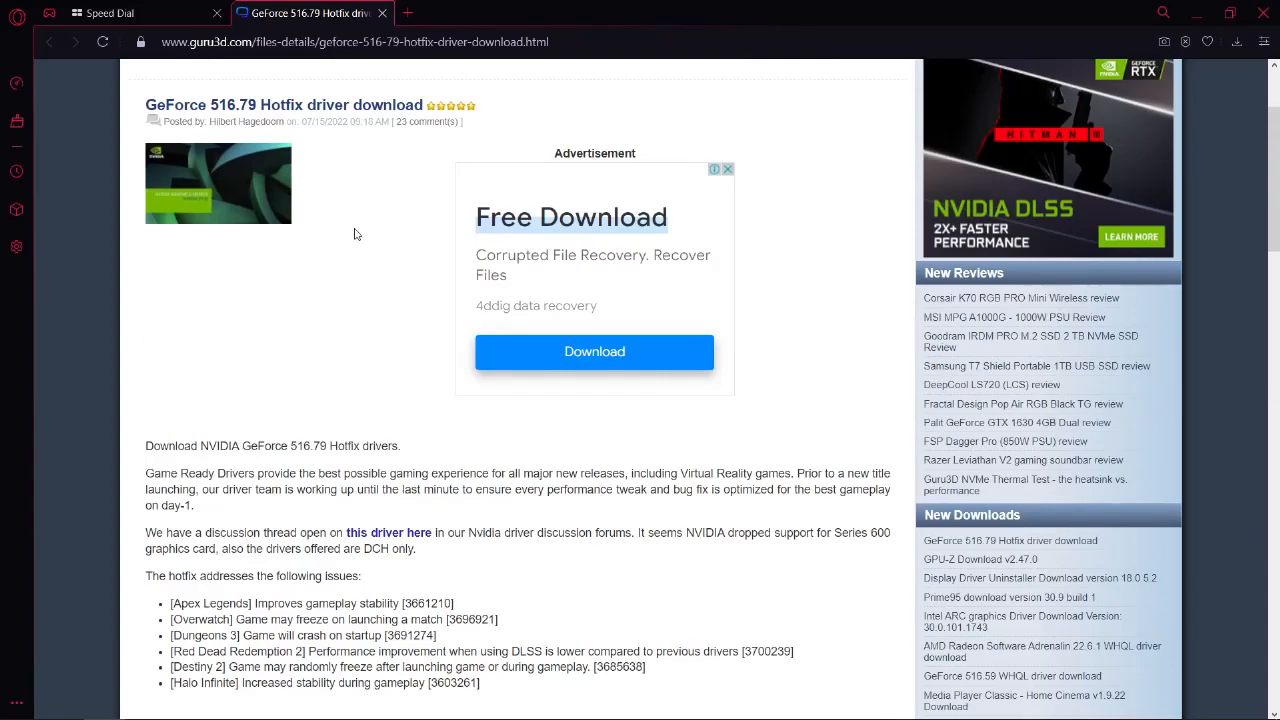
{"action": "mouse_move", "coordinate": [640, 186]}
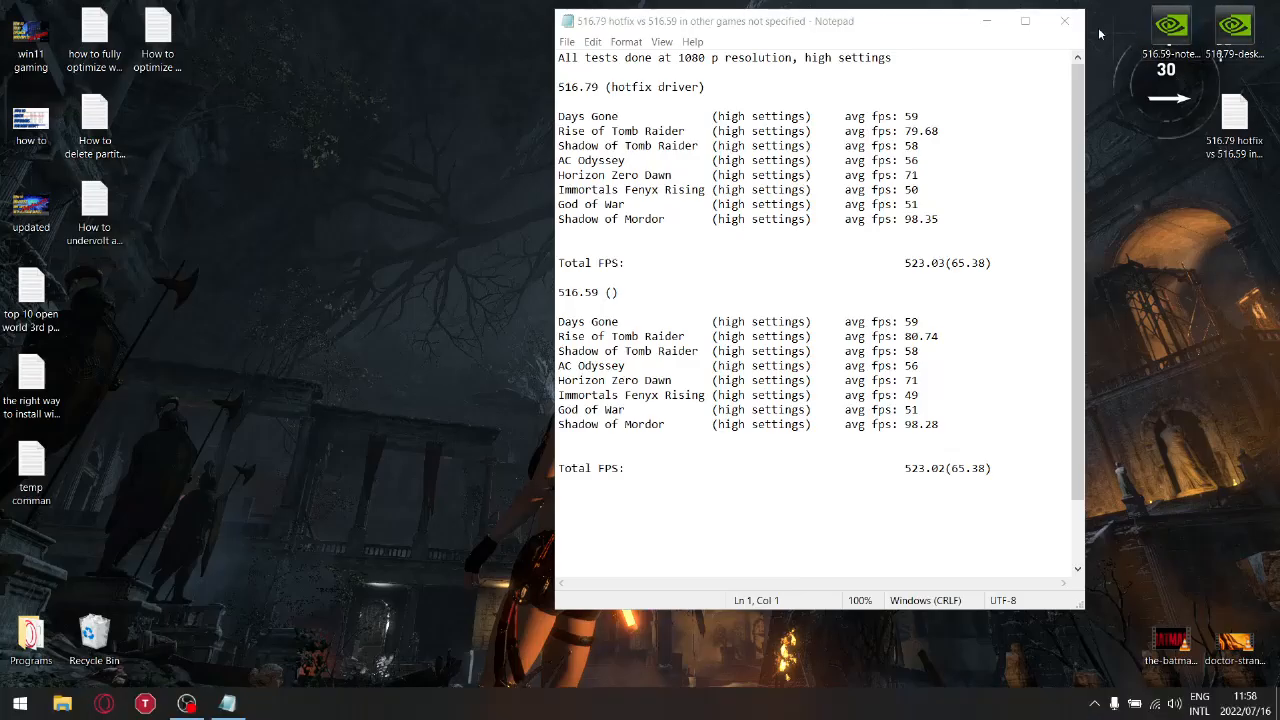
{"action": "left_click", "coordinate": [1064, 20]}
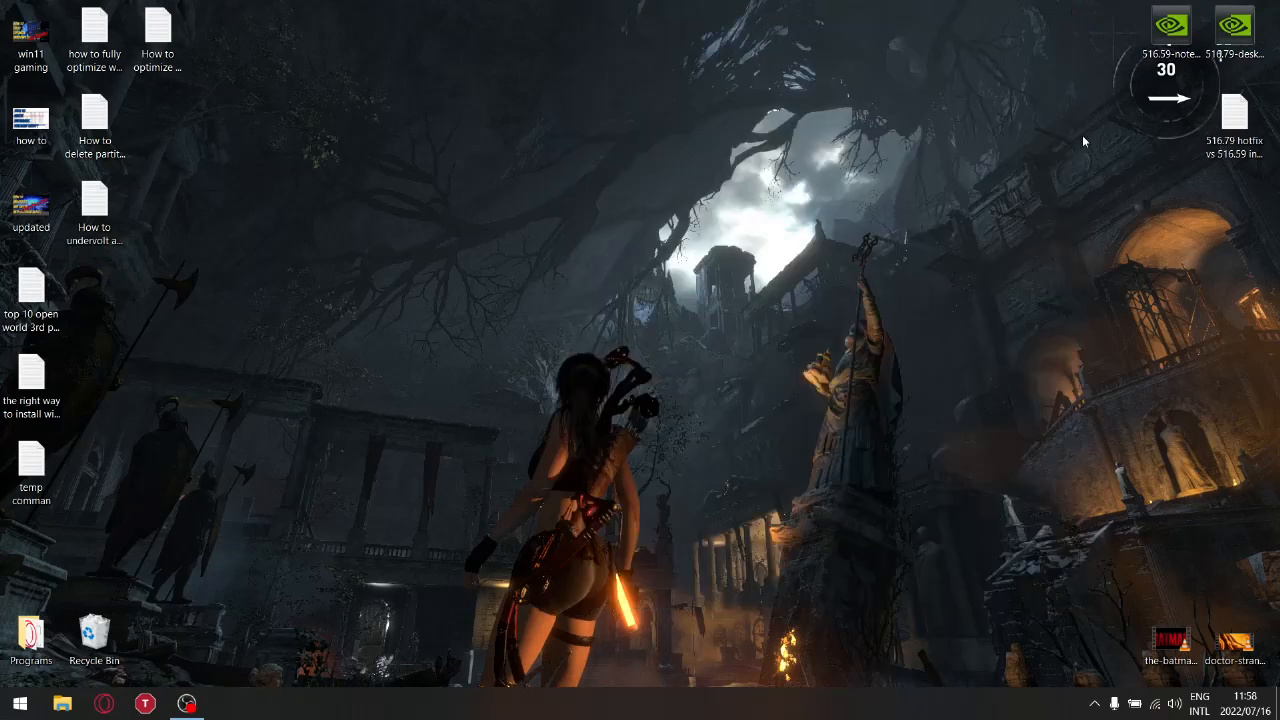